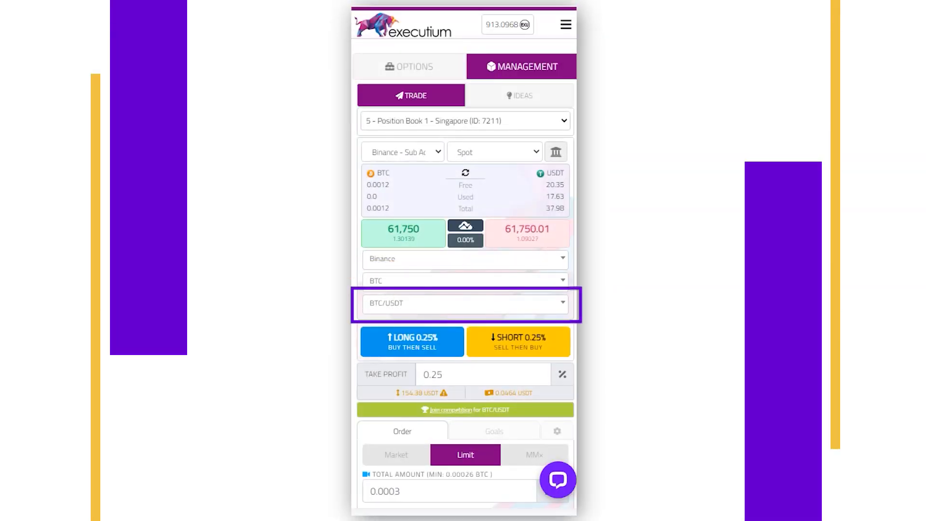
Scroll the Trade panel down and focus the Limit order Price field below the 0.0003 BTC amount
scroll("down", 3)
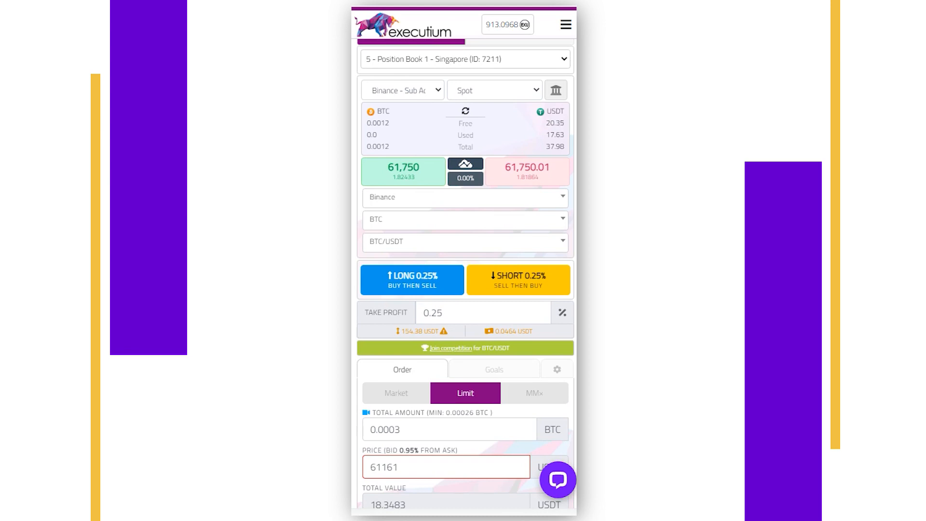
left_click(464, 219)
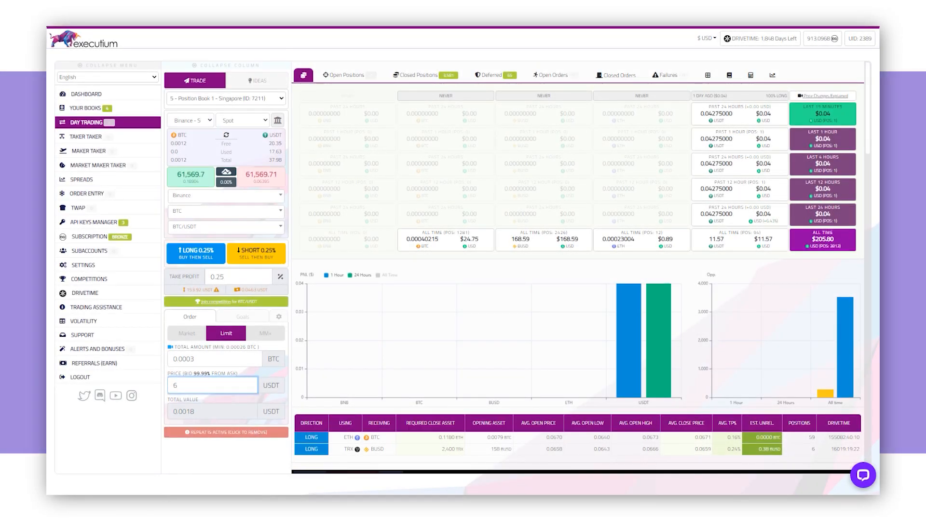
Complete the BTC/USDT limit price as 6116 USDT, giving a 1.8348 USDT total
type("116")
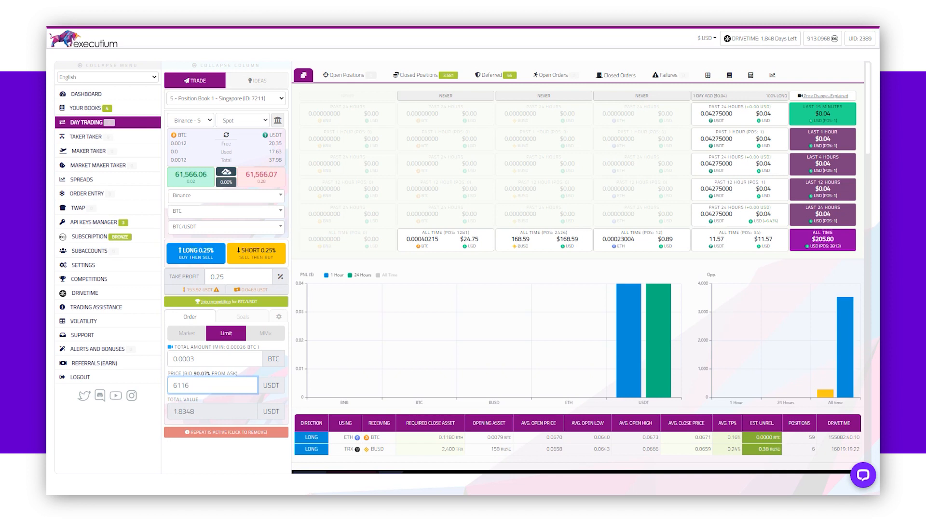